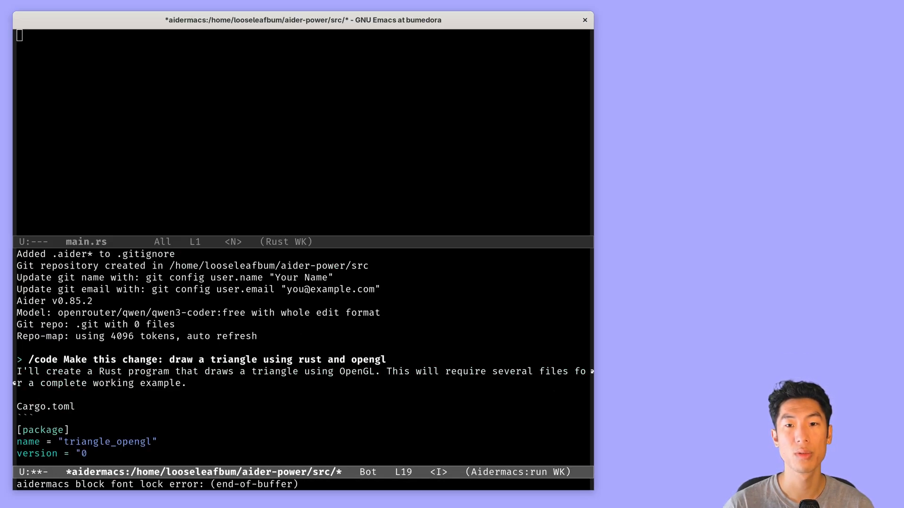
Confirm creating the new Cargo.toml so Aider generates the OpenGL triangle project files
scroll(down, 3)
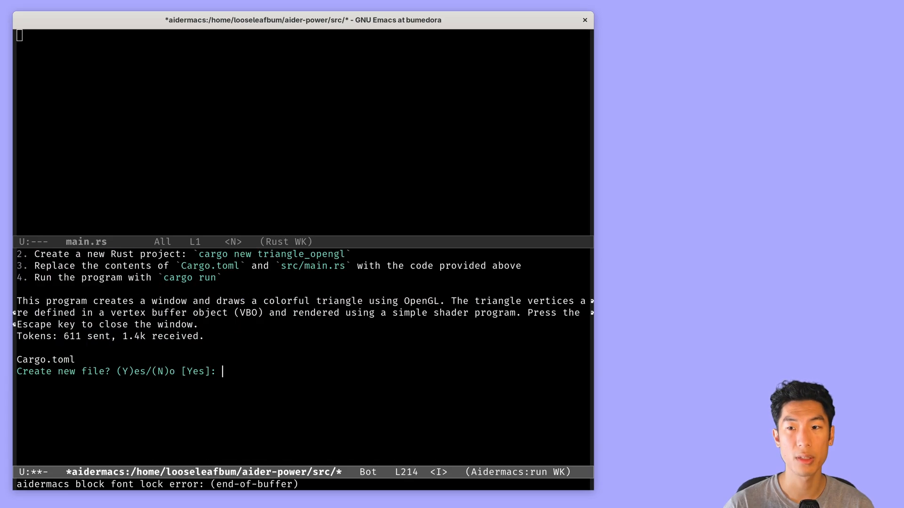
key(Return)
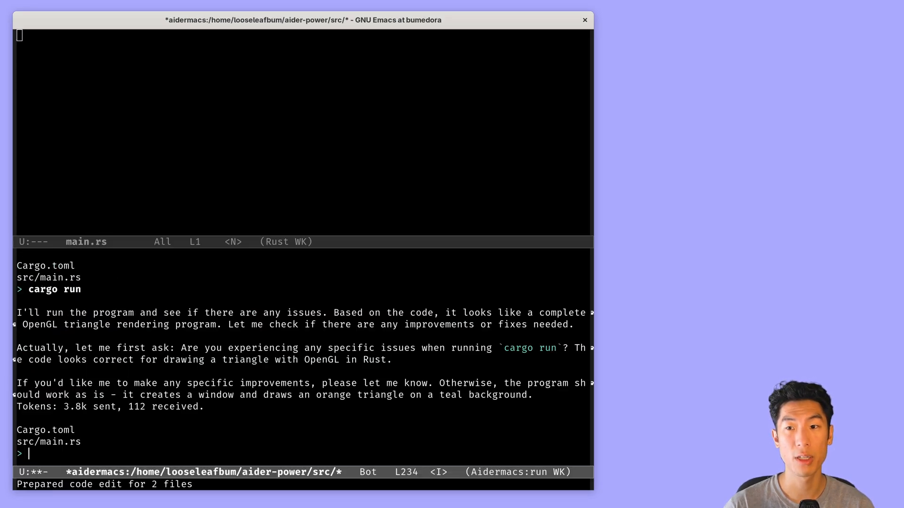
text(com)
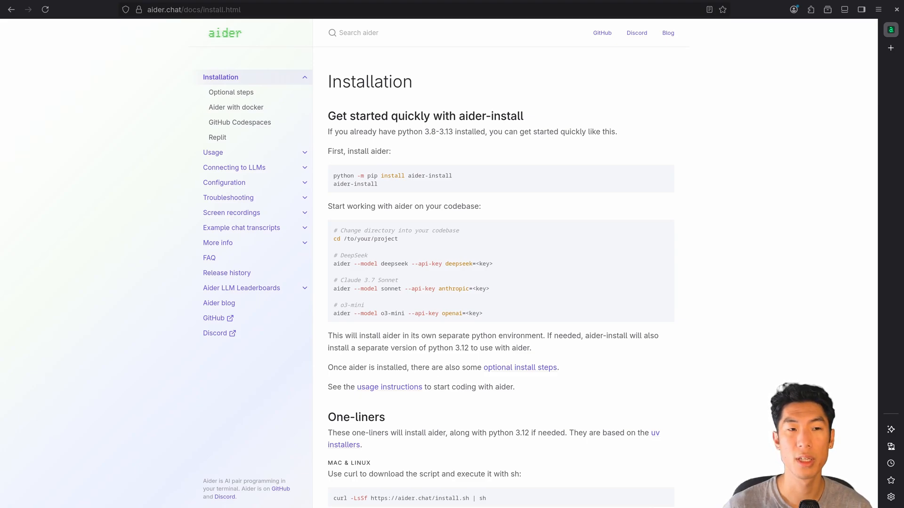
scroll(down, 3)
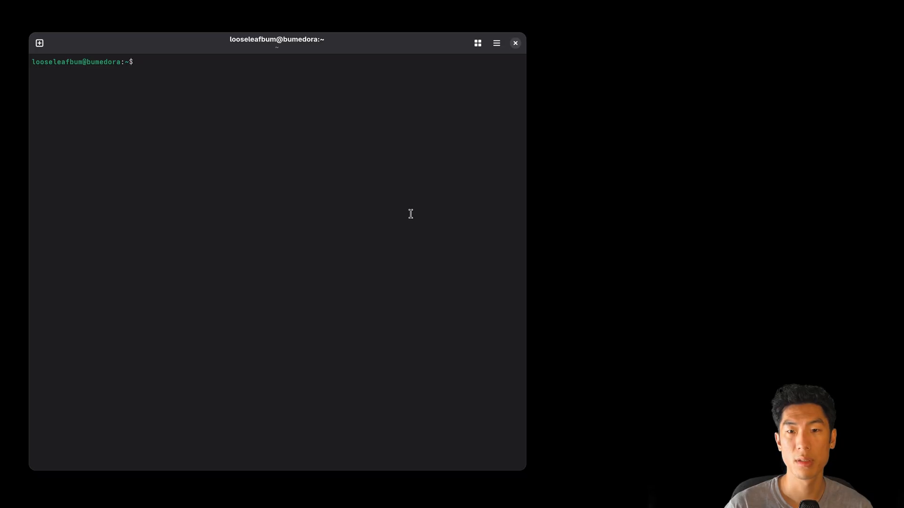
Install aider via the install.sh curl one-liner and check it with aider --version
text(curl -LsSf https://aider.chat/install.sh | sh)
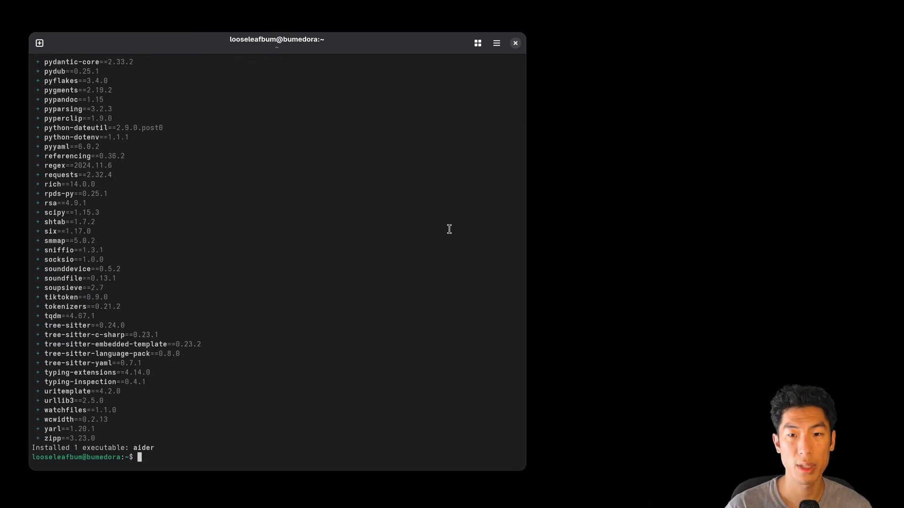
text(aider --ver)
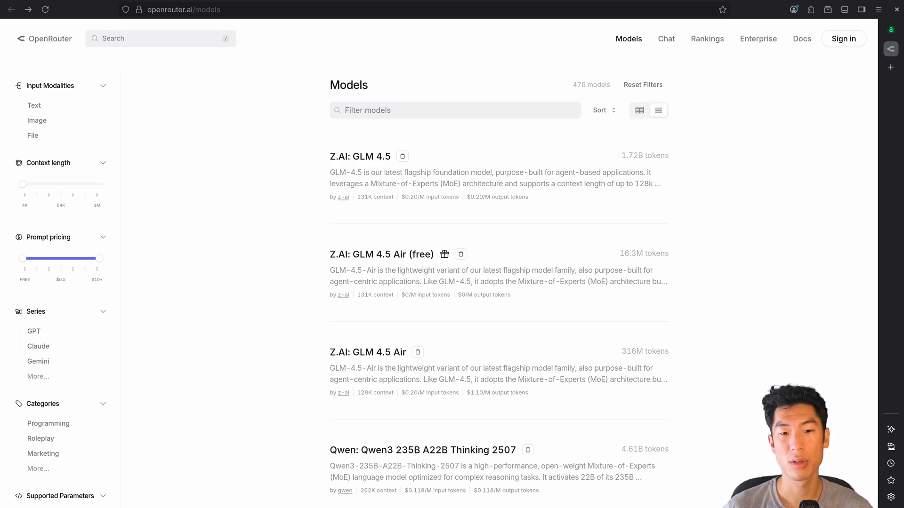
Sign in to OpenRouter, create an API key named test and copy its secret
click(843, 39)
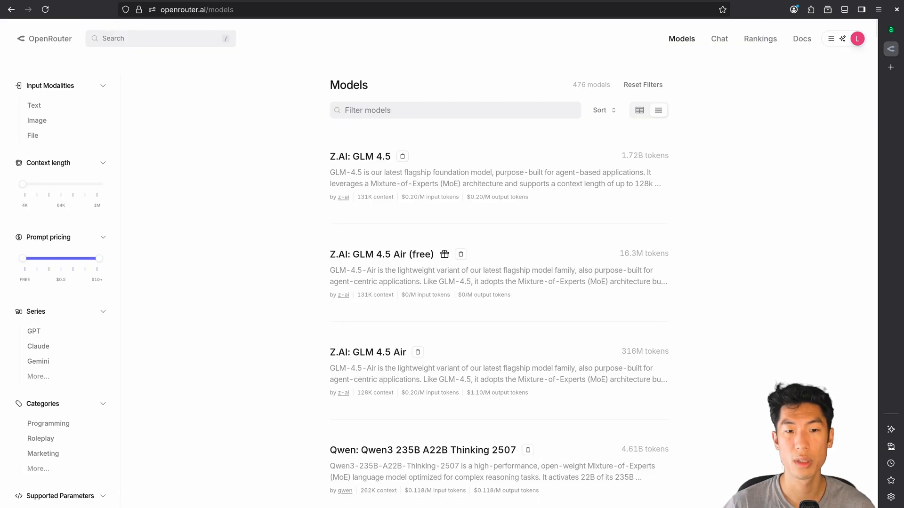
mouse_move(783, 91)
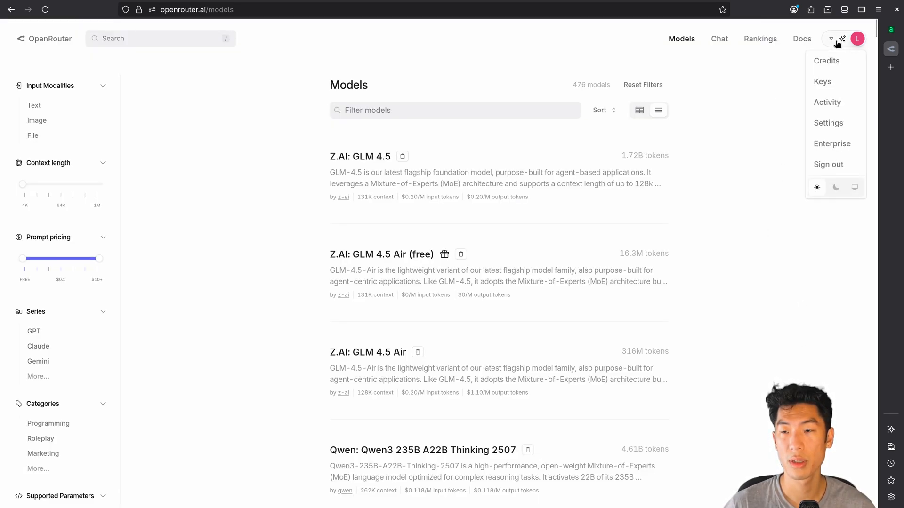
click(822, 81)
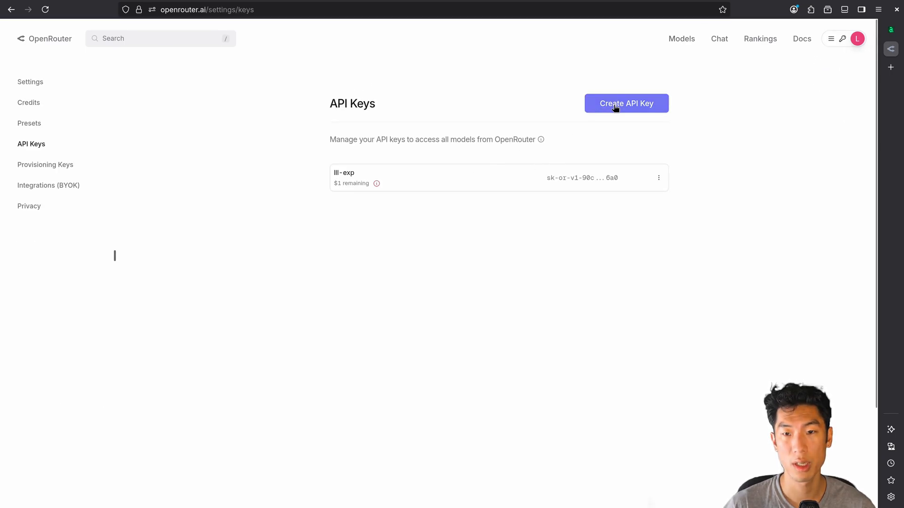
click(626, 104)
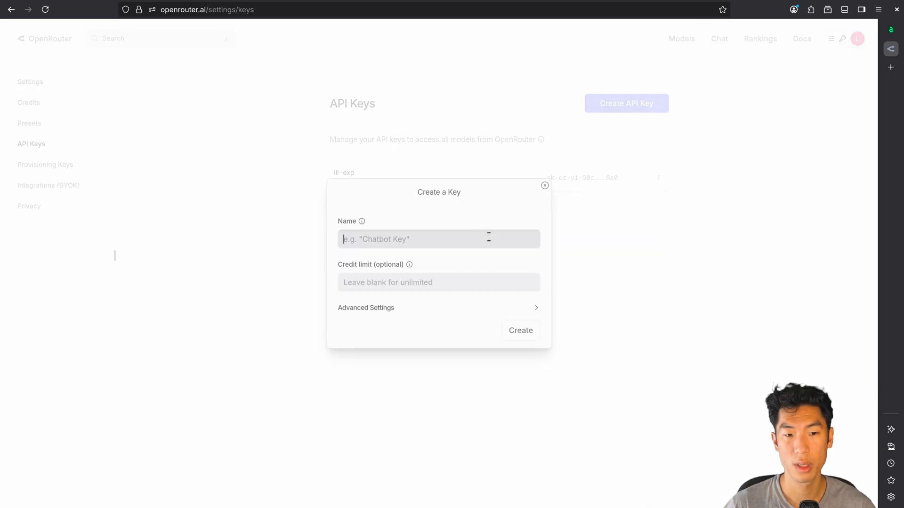
text(test)
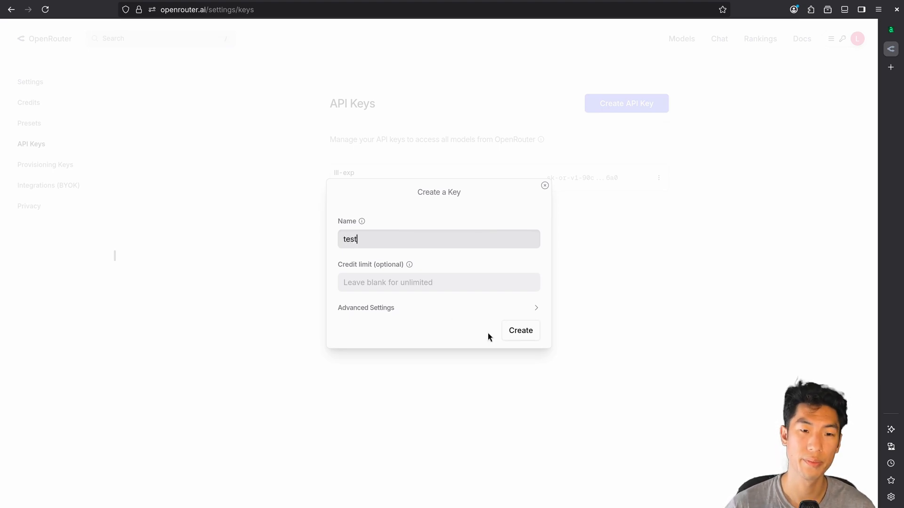
click(519, 331)
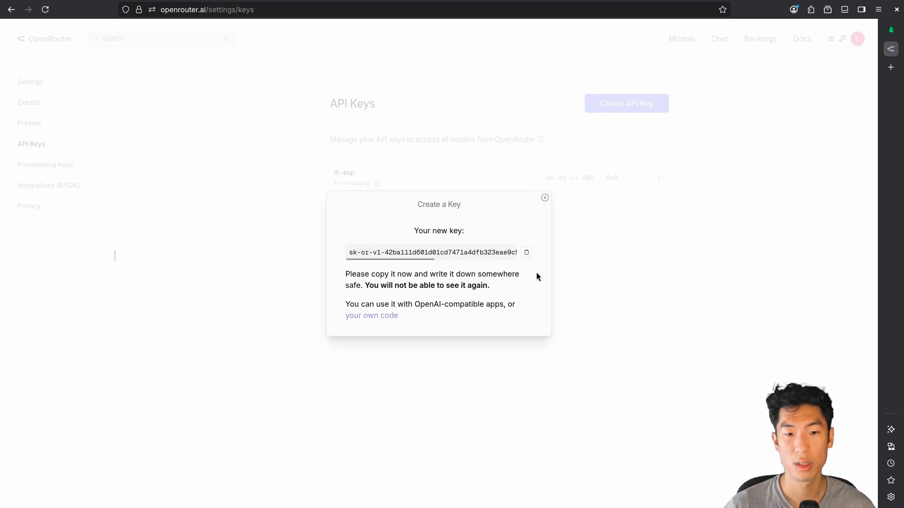
click(526, 252)
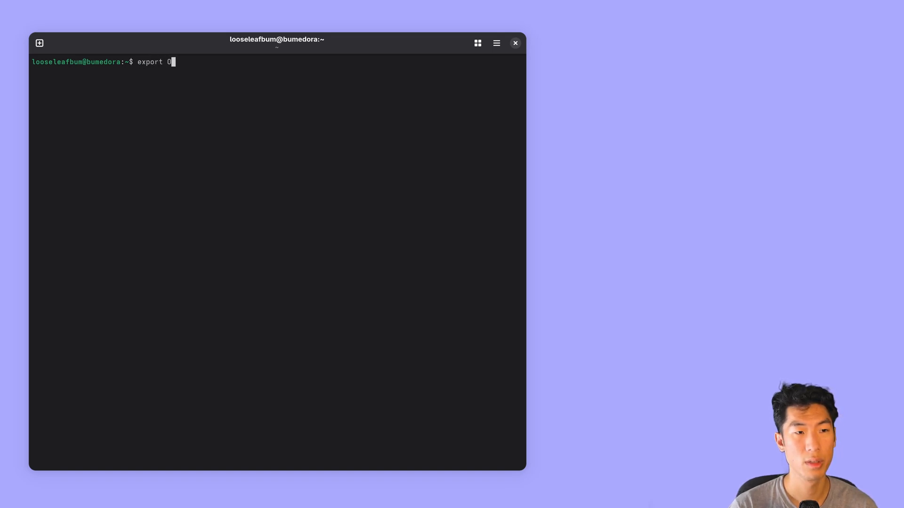
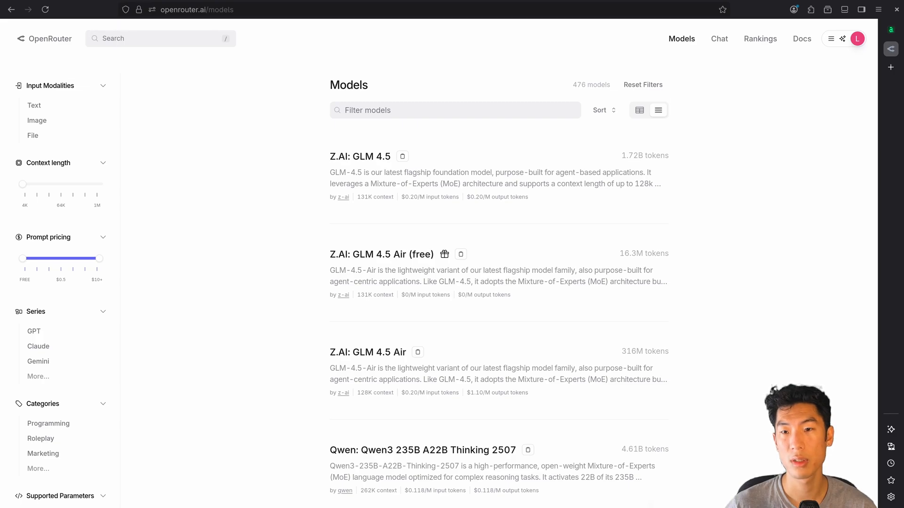
Filter the models list to free and copy the DeepSeek R1 0528 (free) model id
click(455, 110)
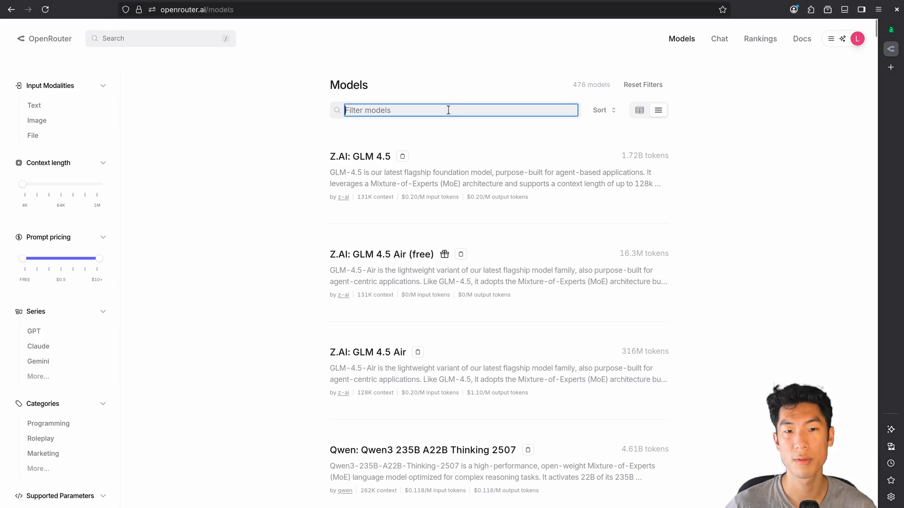
text(free)
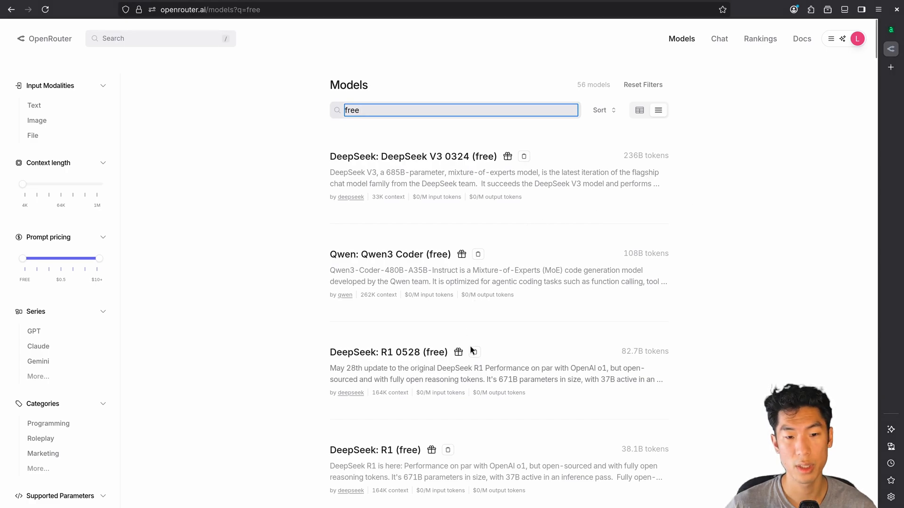
mouse_move(475, 352)
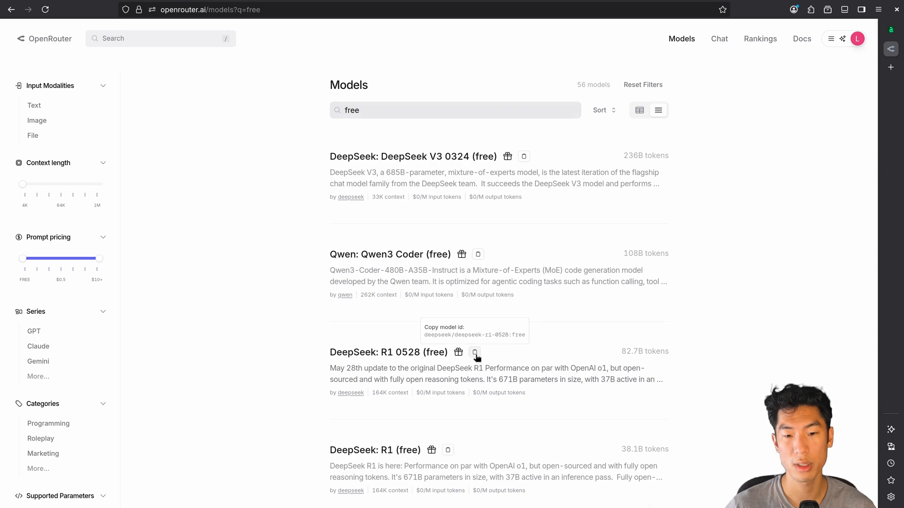
click(474, 352)
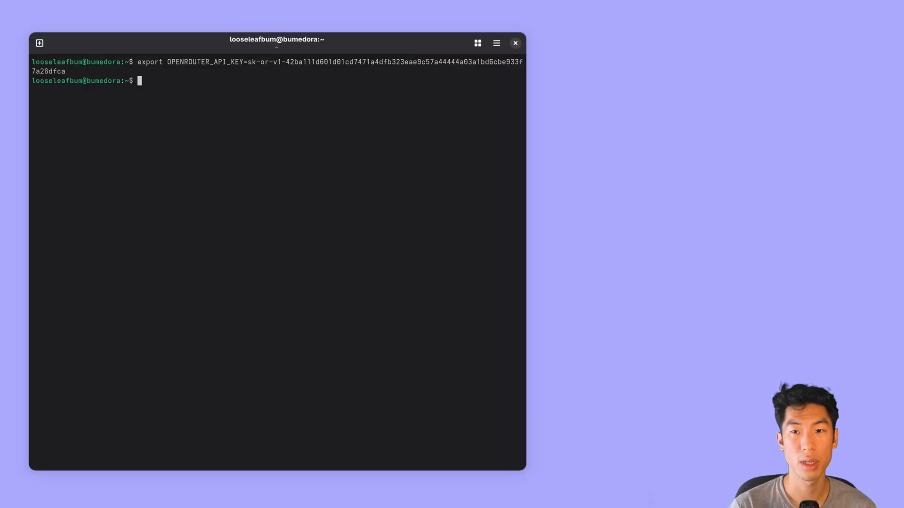
Make the aider-power folder and start aider with --model=openrouter/deepseek/deepseek-r1-0528:free
text(mkdir)
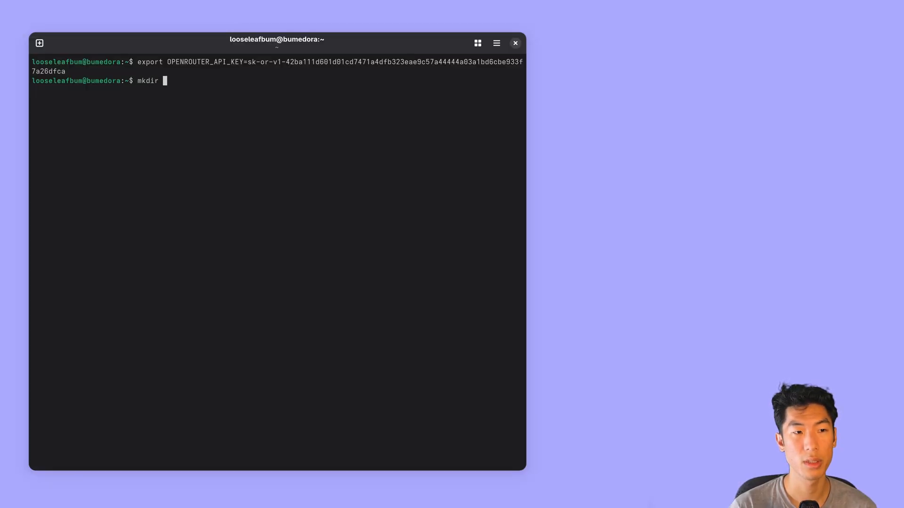
text(aider-power)
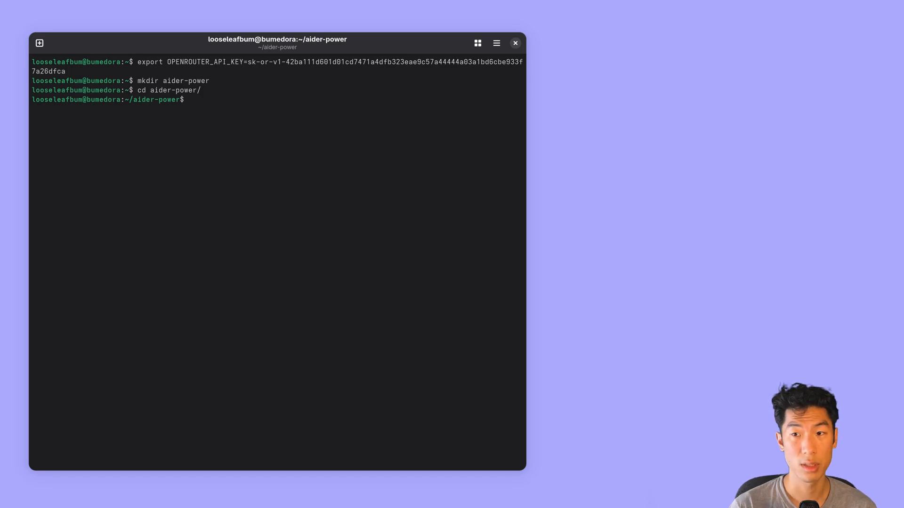
text(aider)
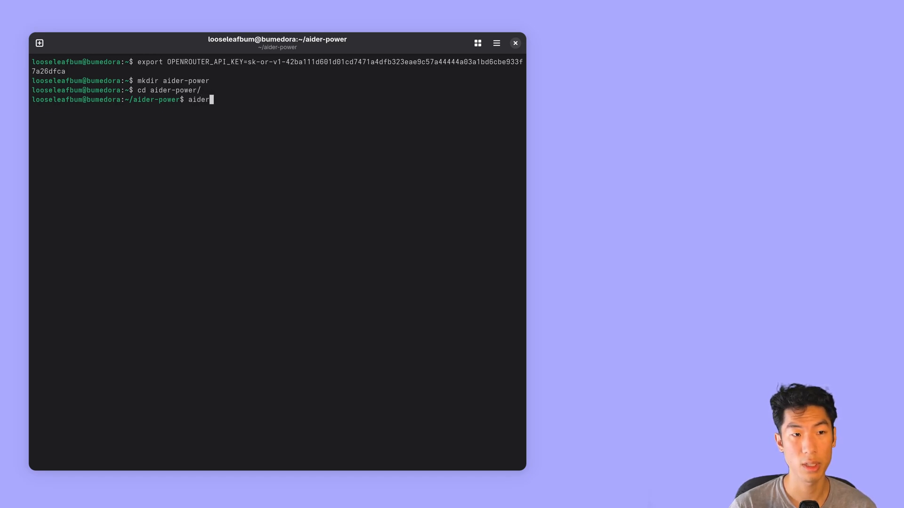
text(--model)
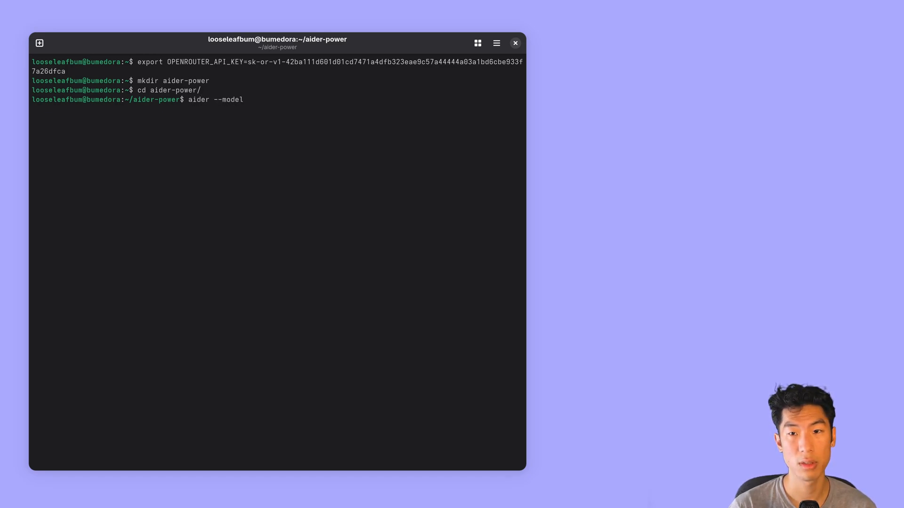
text(=open)
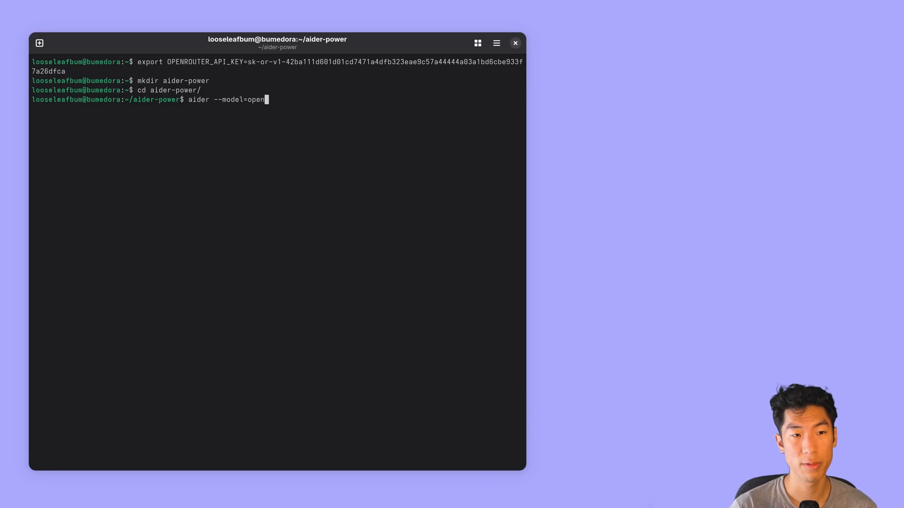
text(router/)
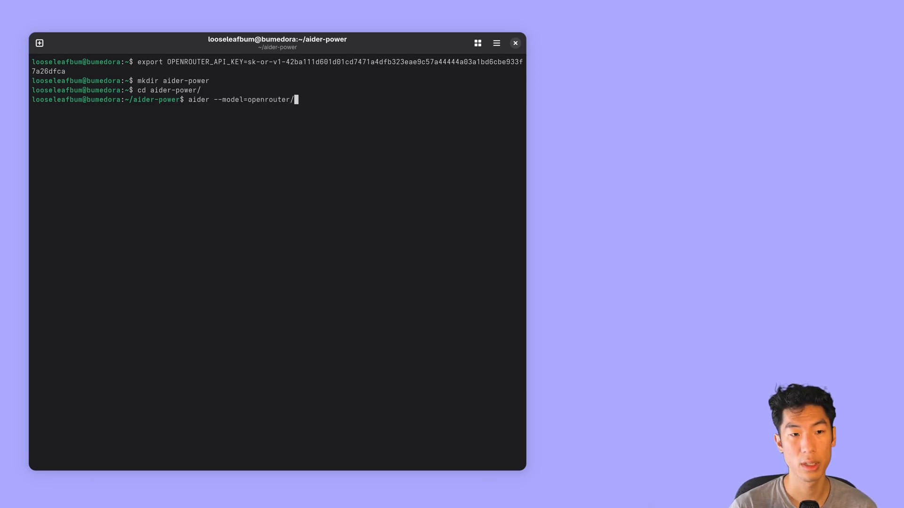
text(deepseek/deepseek-r1-0528:free)
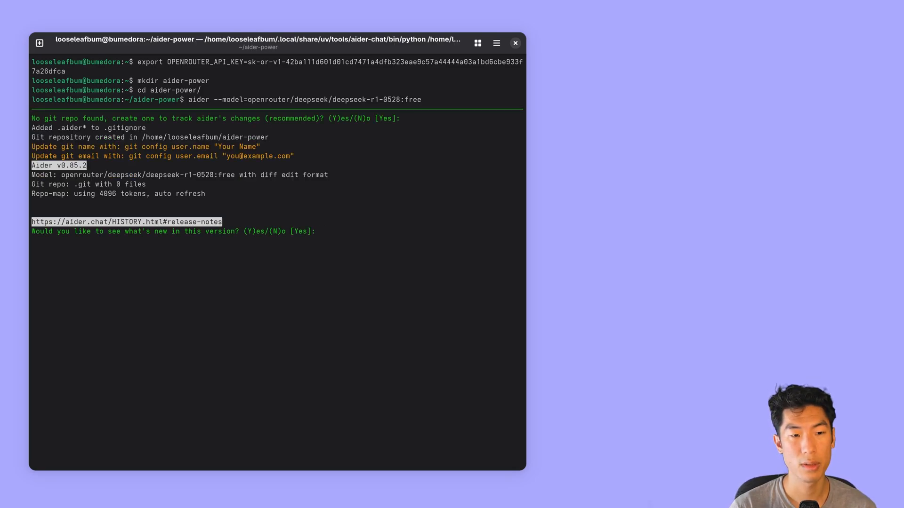
Decline the release notes and /ask Aider how many r's are in strawberry
text(No)
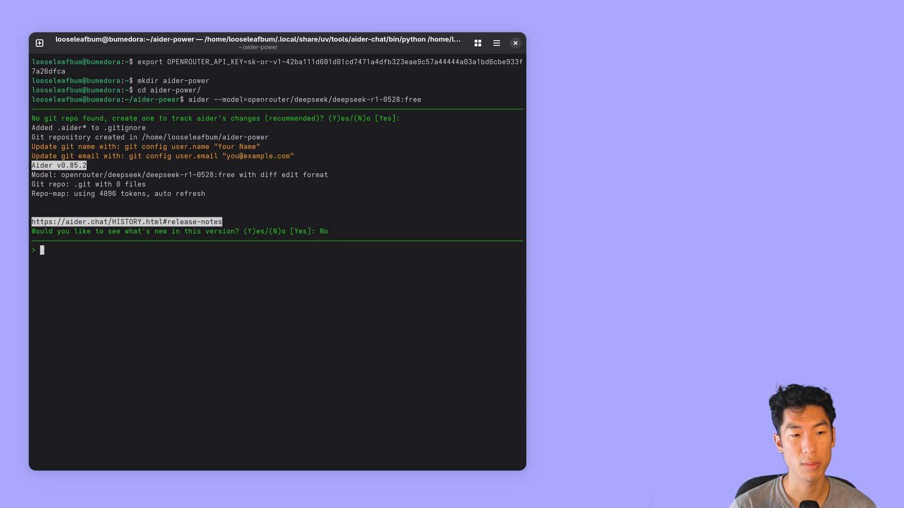
text(/ask)
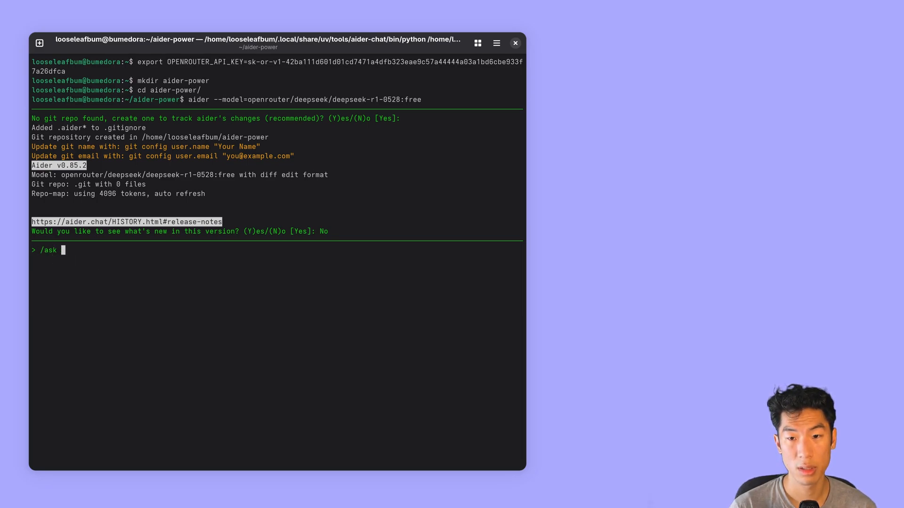
text(how many r's)
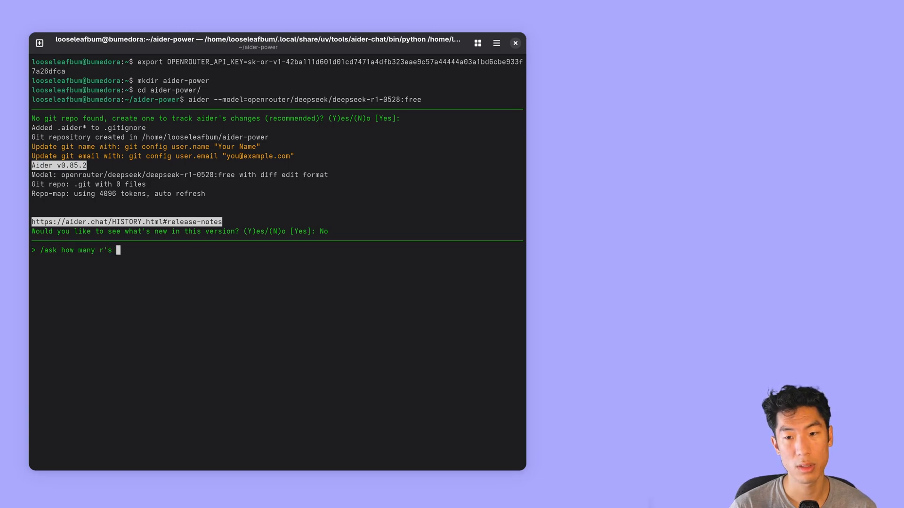
text(are in strawberry)
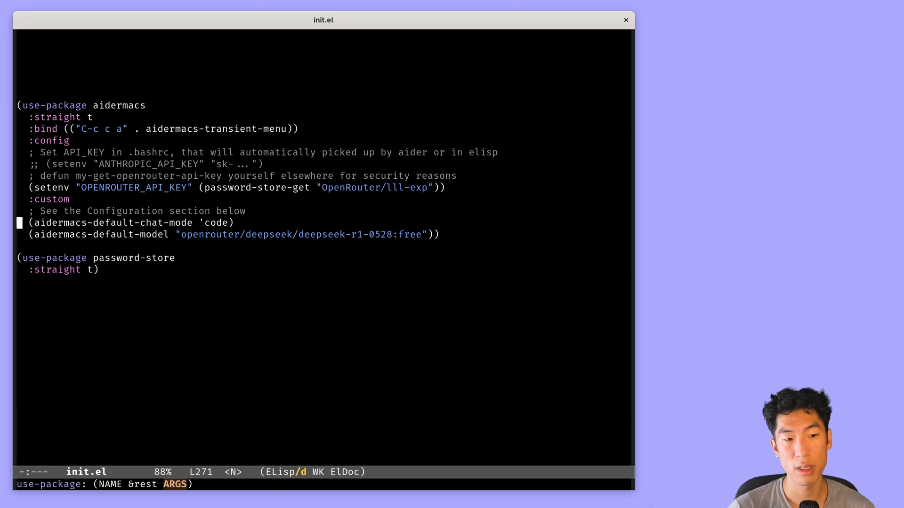
Move point to the start of the use-package aidermacs block in init.el
key(down)
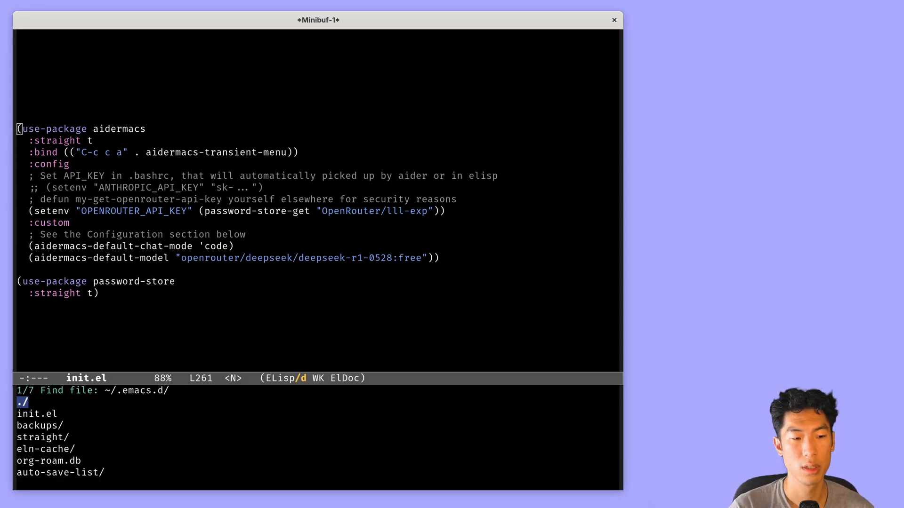
Create ~/aider-power/src/main.rs as a new buffer, making the missing directory
text(aider-p)
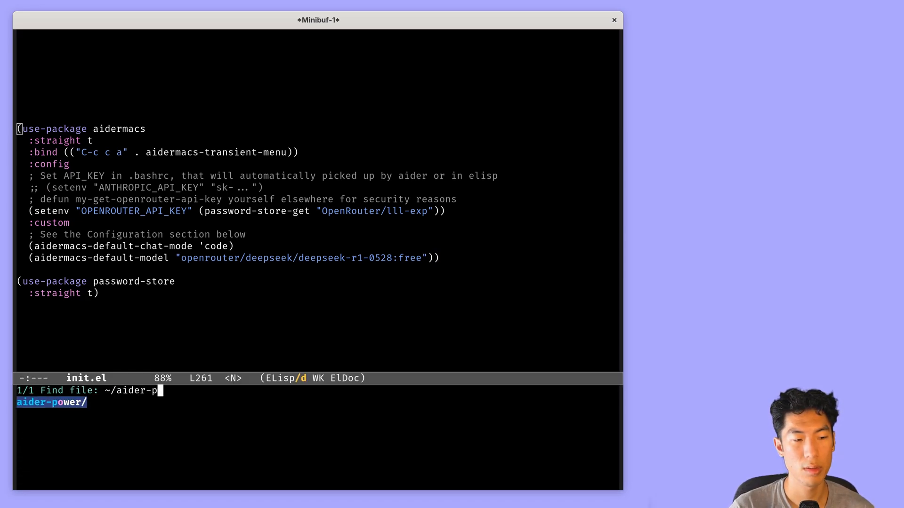
key(Tab)
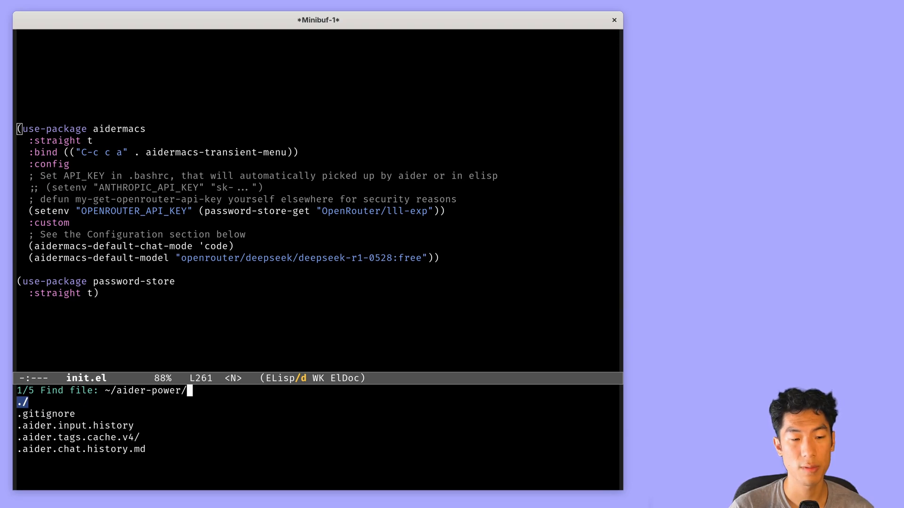
text(src/)
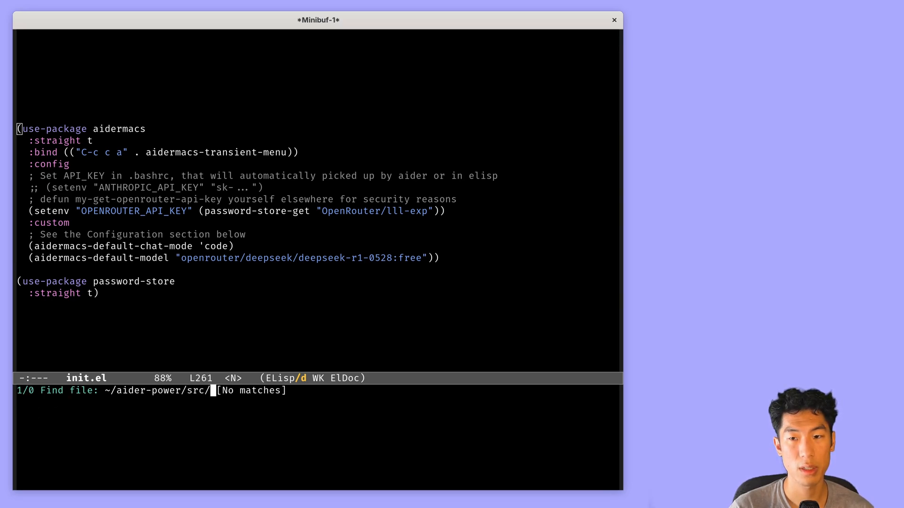
text(main.rs)
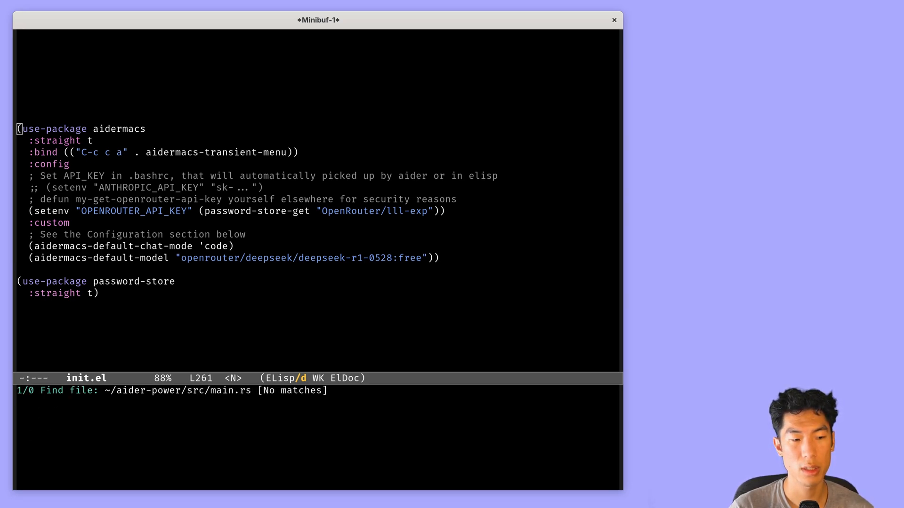
key(Return)
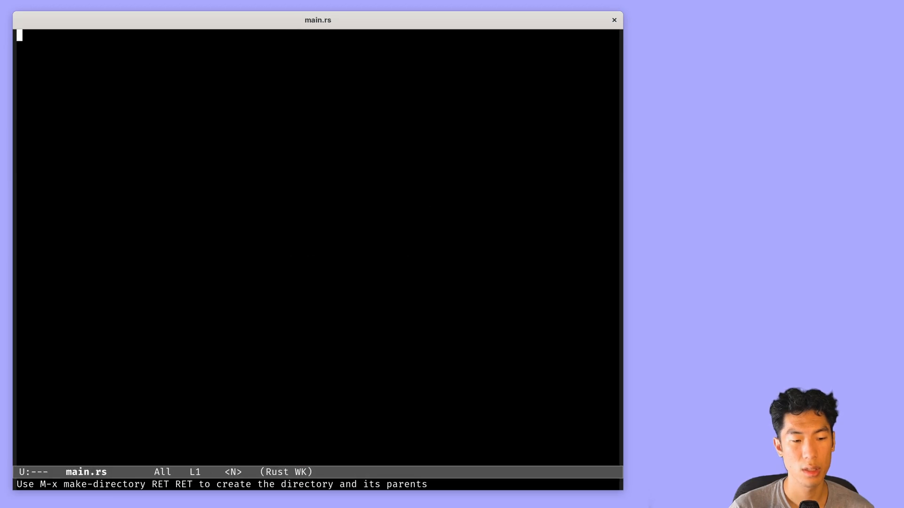
text(make-dir)
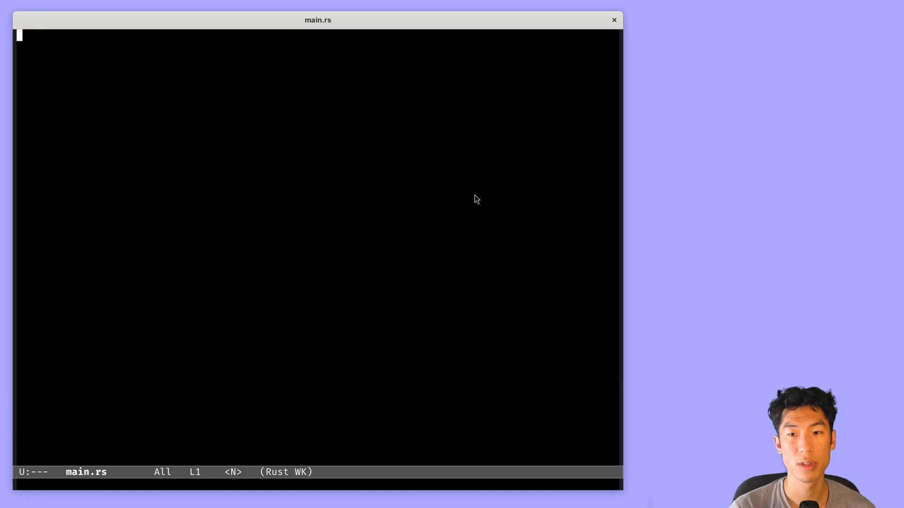
Send Aider the code-change request 'draw a triangle using rust'
key(ctrl+c)
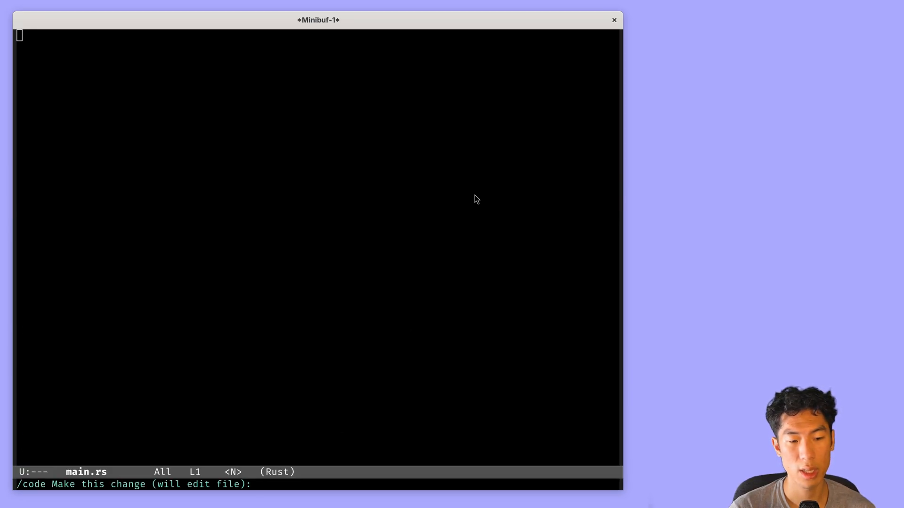
text(draw a t)
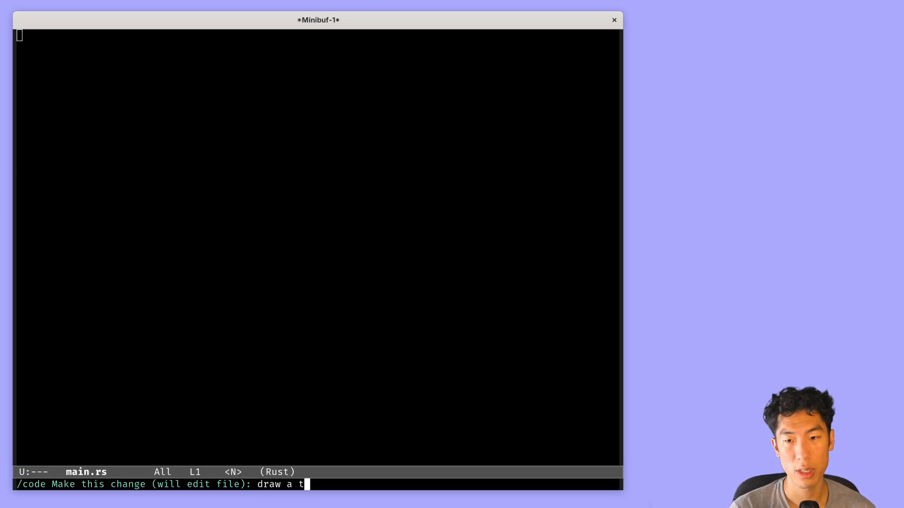
text(riangle using ru)
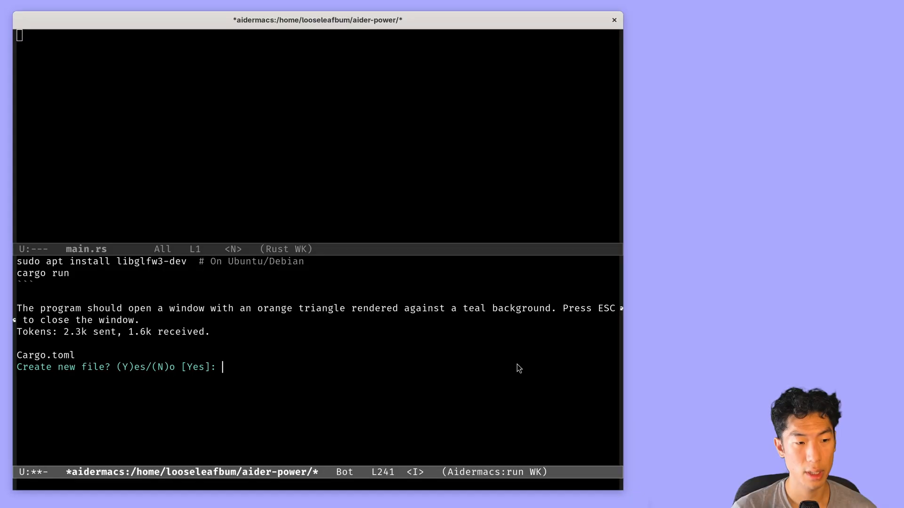
Accept creating Cargo.toml, let Aider write src/main.rs, and review the opengl_triangle compile error output
key(Return)
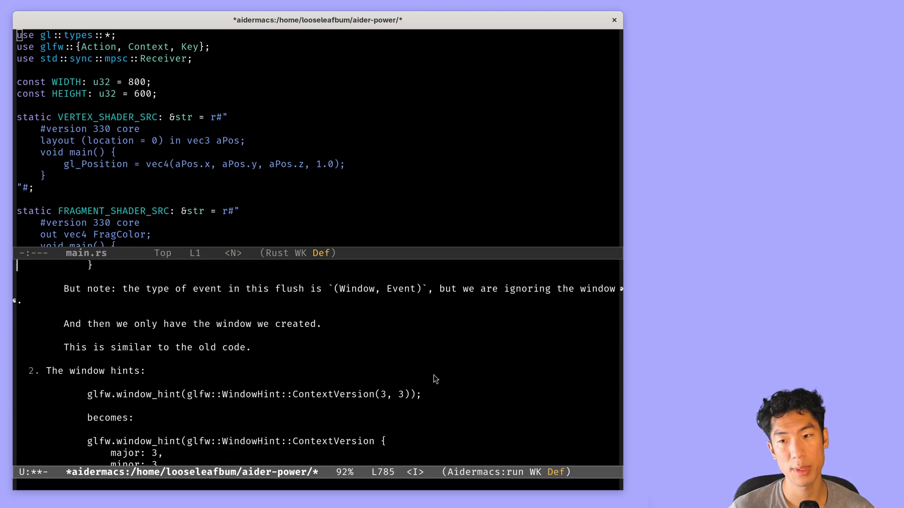
scroll(down, 3)
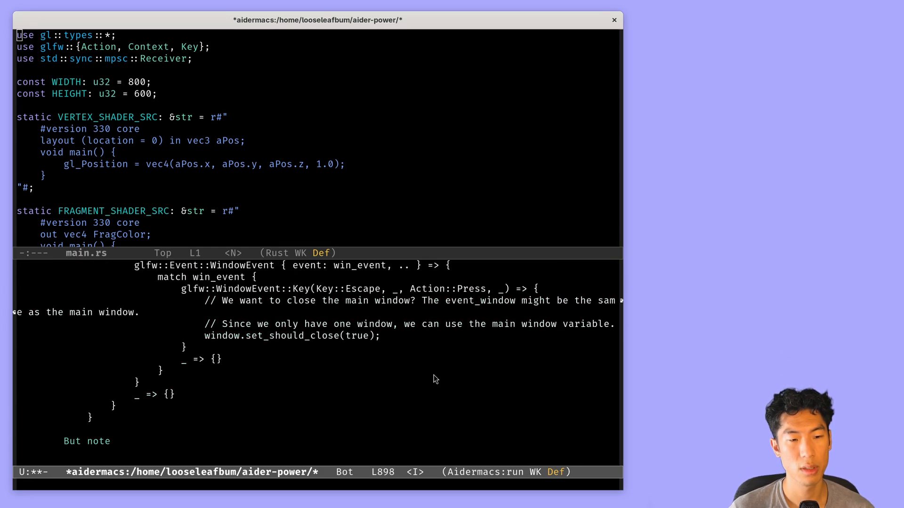
scroll(down, 3)
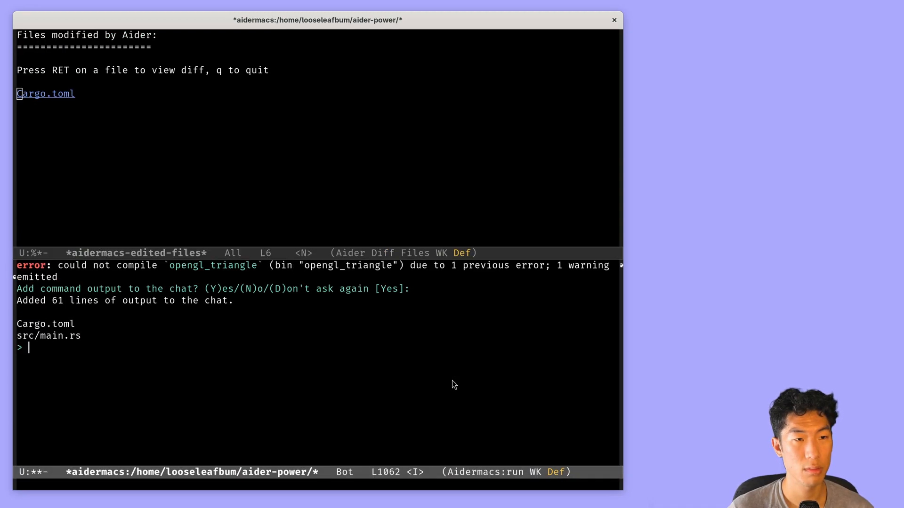
mouse_move(452, 387)
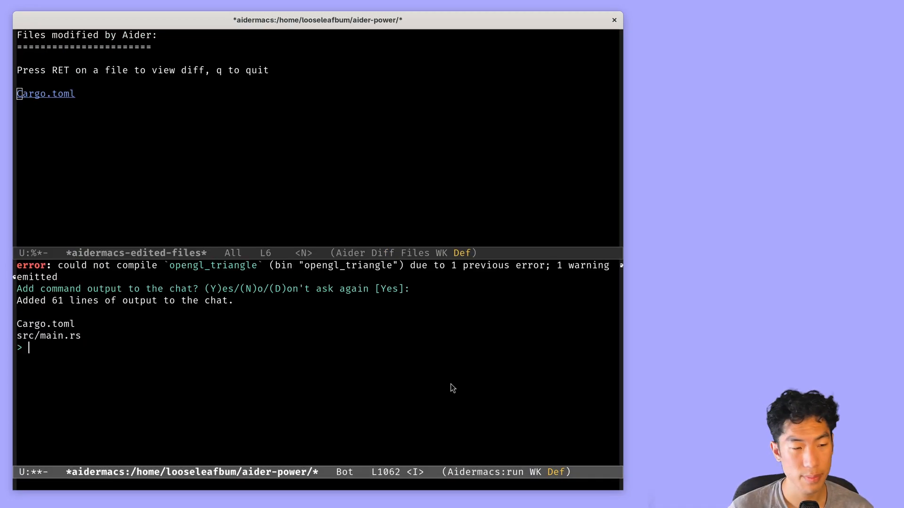